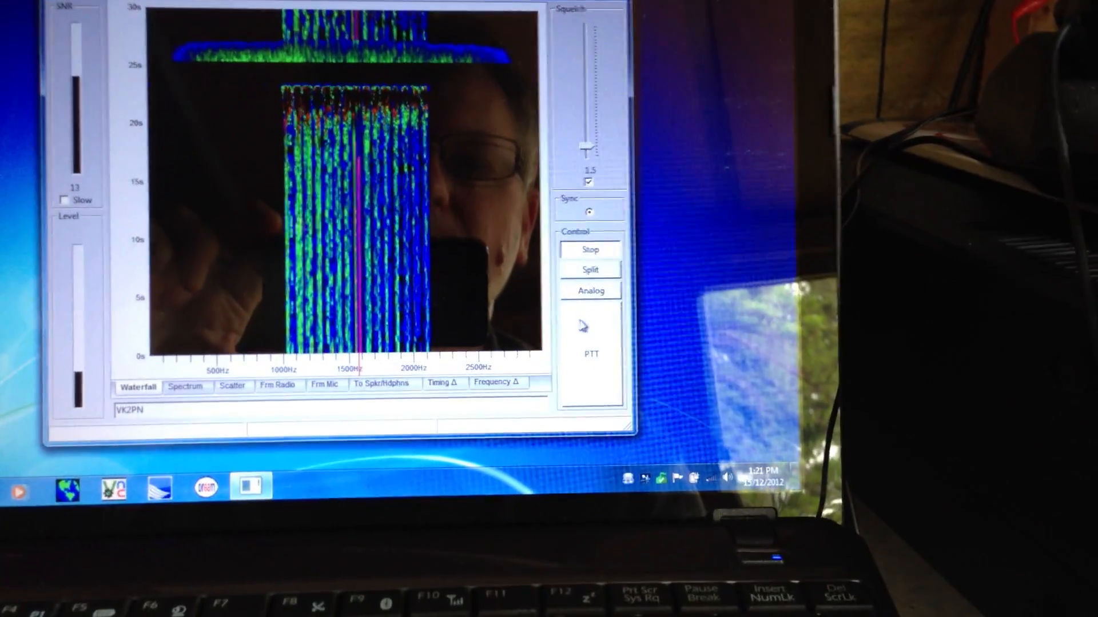
mouse_move(560, 329)
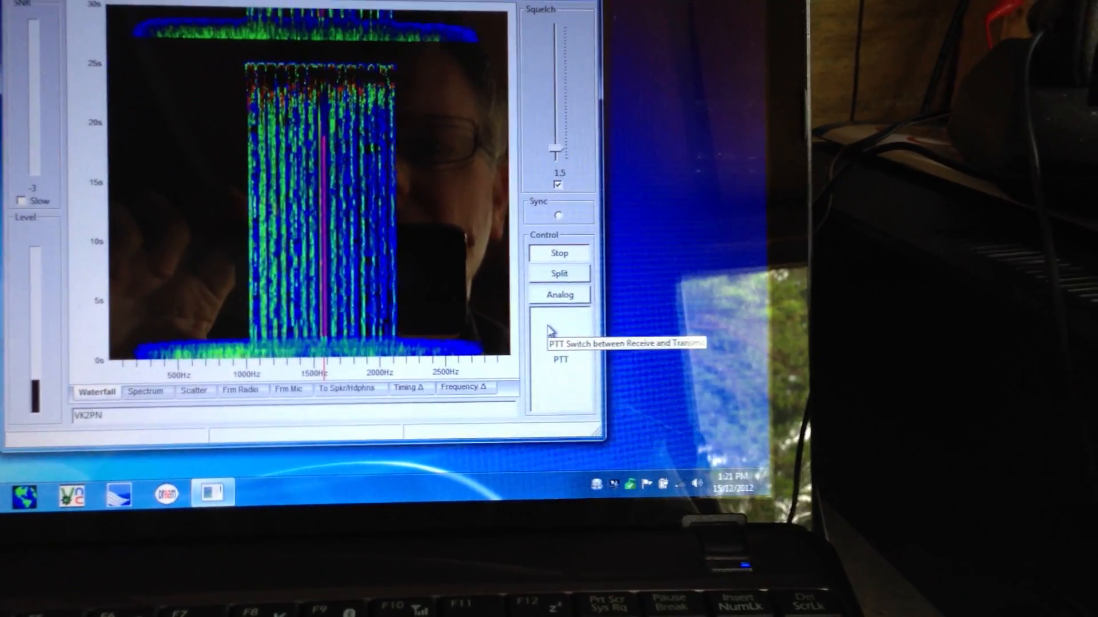